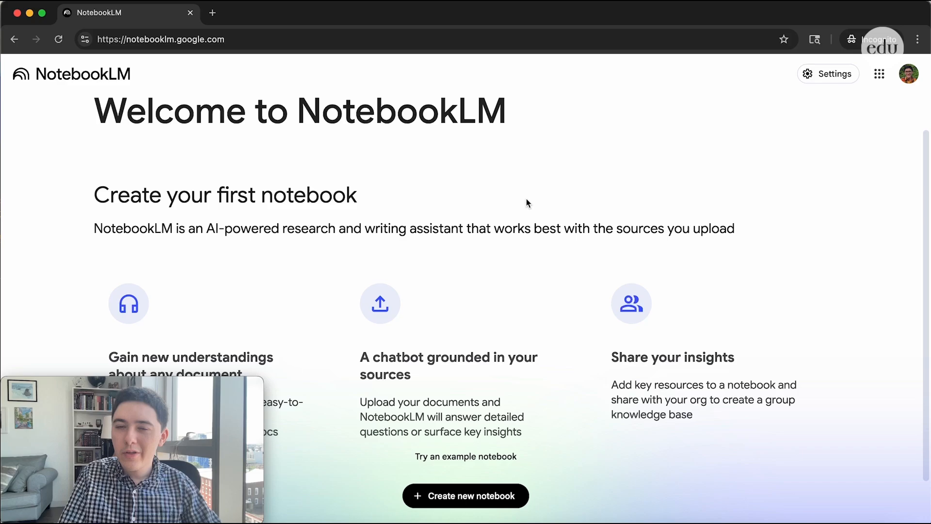
mouse_move(515, 181)
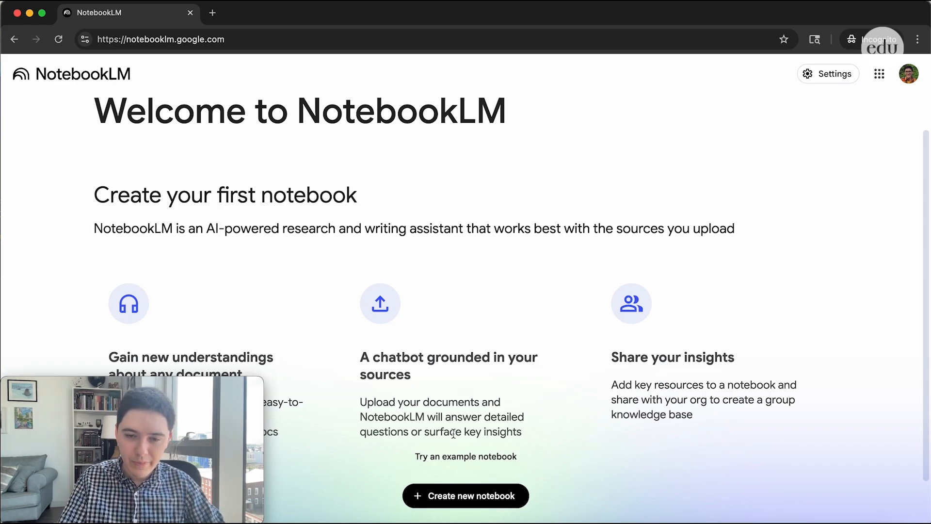
Step: Create a new notebook and upload all six PDFs from the Election of 1800 Sources folder
click(465, 496)
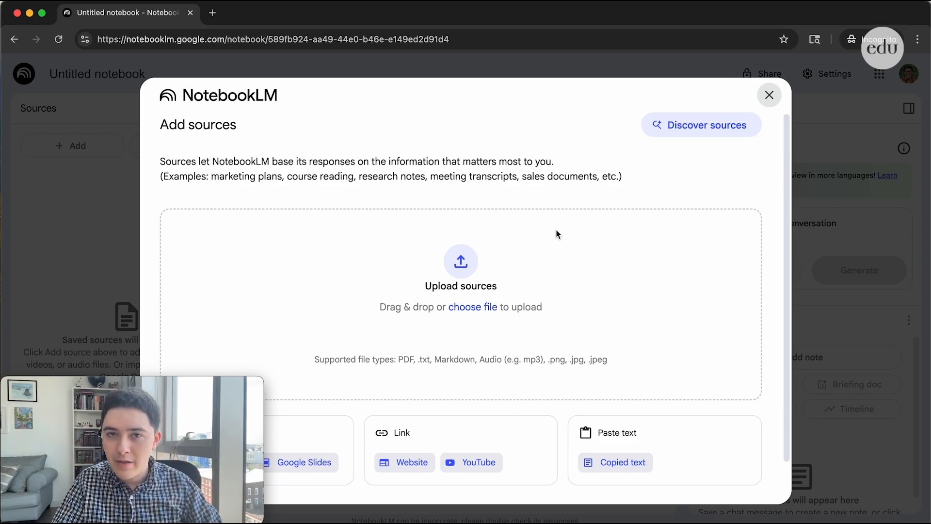
mouse_move(402, 477)
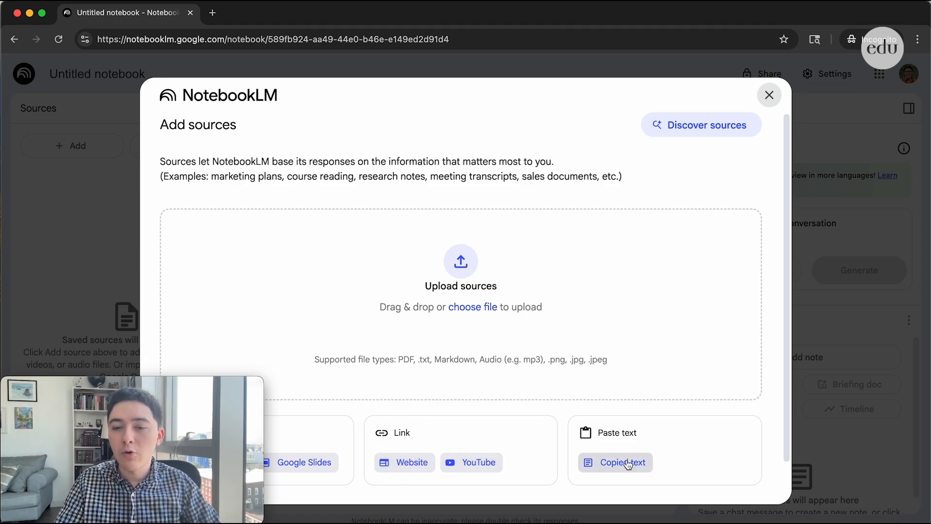
mouse_move(459, 261)
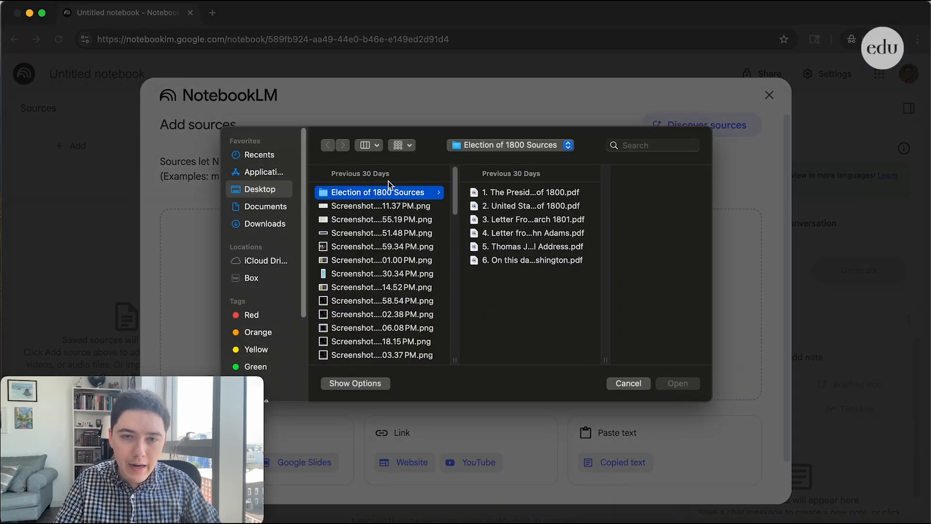
click(487, 192)
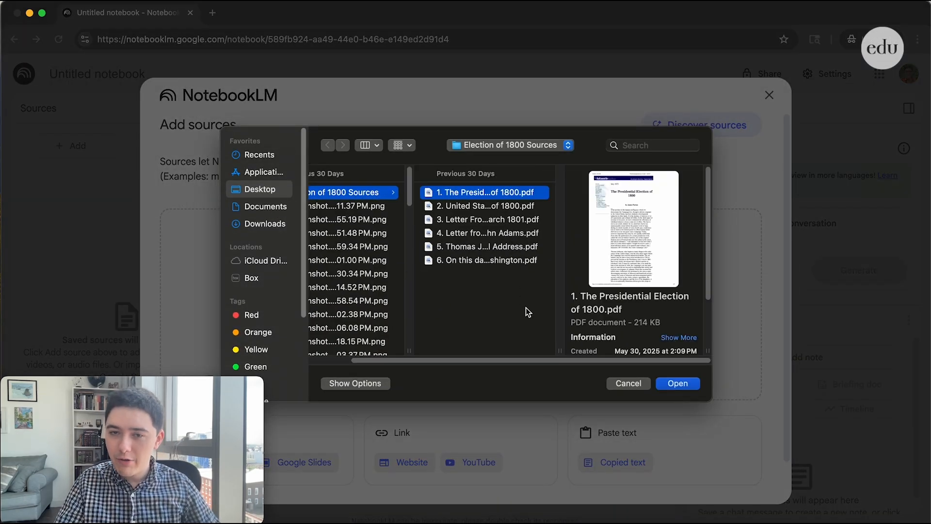
click(486, 260)
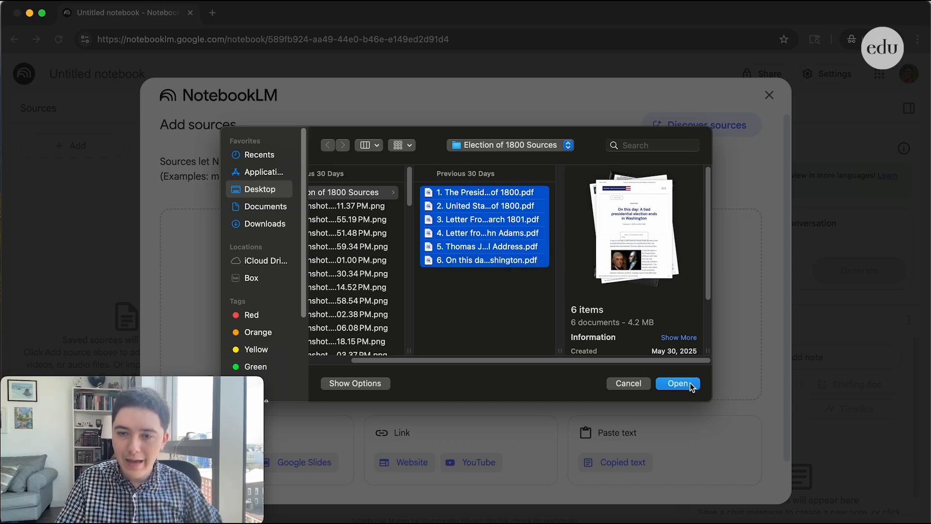
click(678, 383)
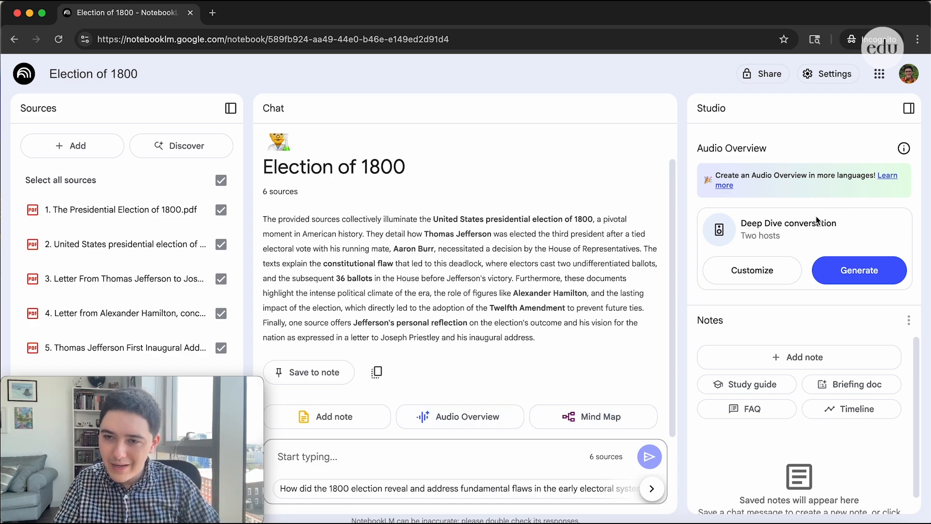
mouse_move(851, 236)
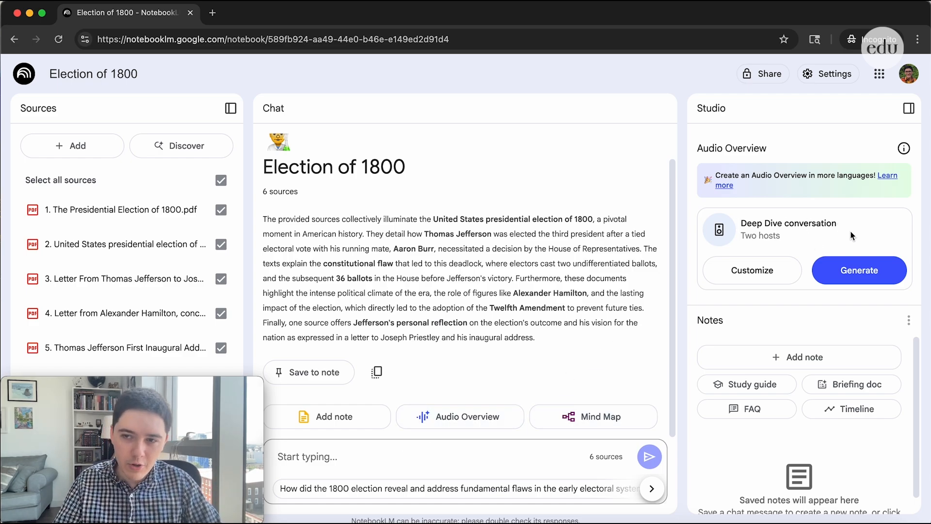
mouse_move(767, 272)
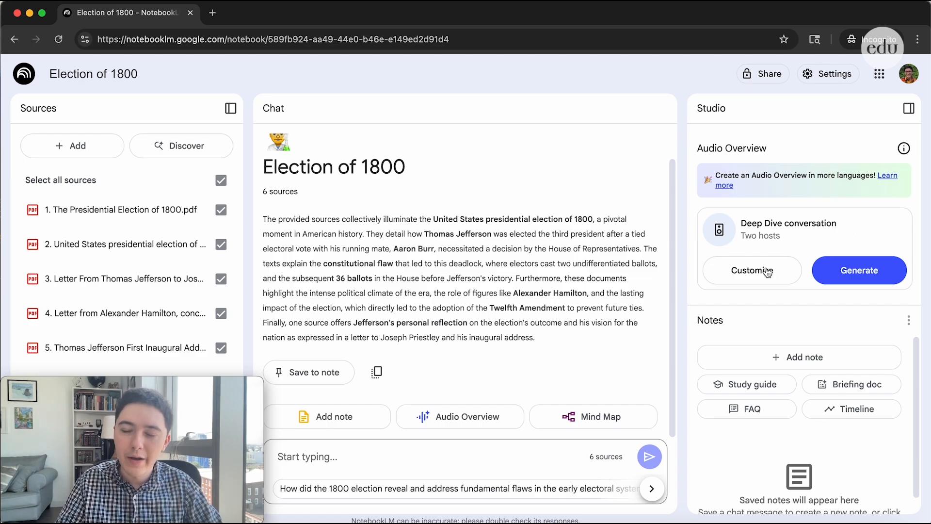
Step: Review the Audio Overview length options, then generate the two-host podcast (about 21 minutes)
click(751, 270)
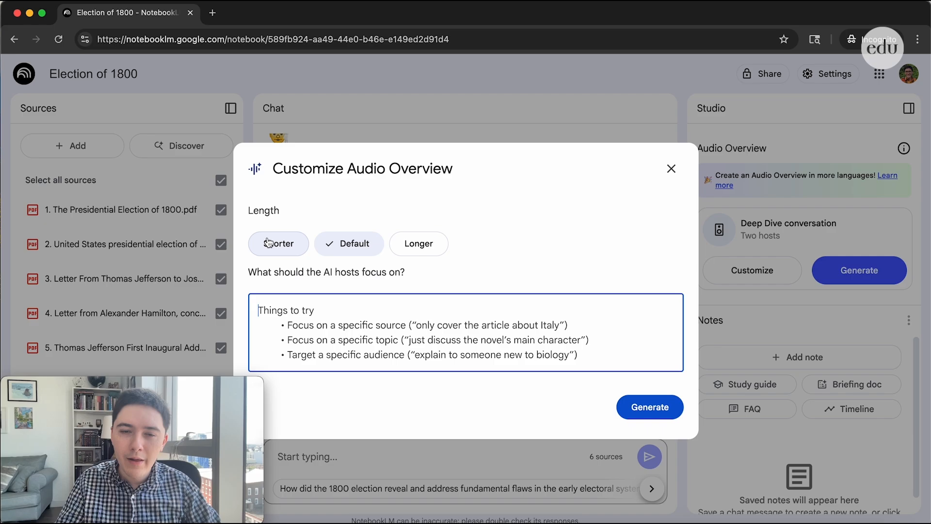
mouse_move(418, 243)
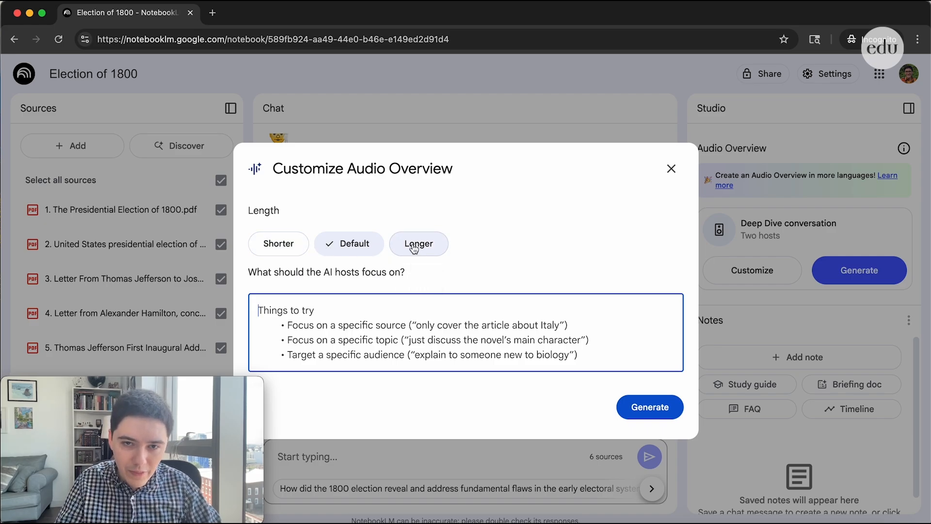
click(671, 168)
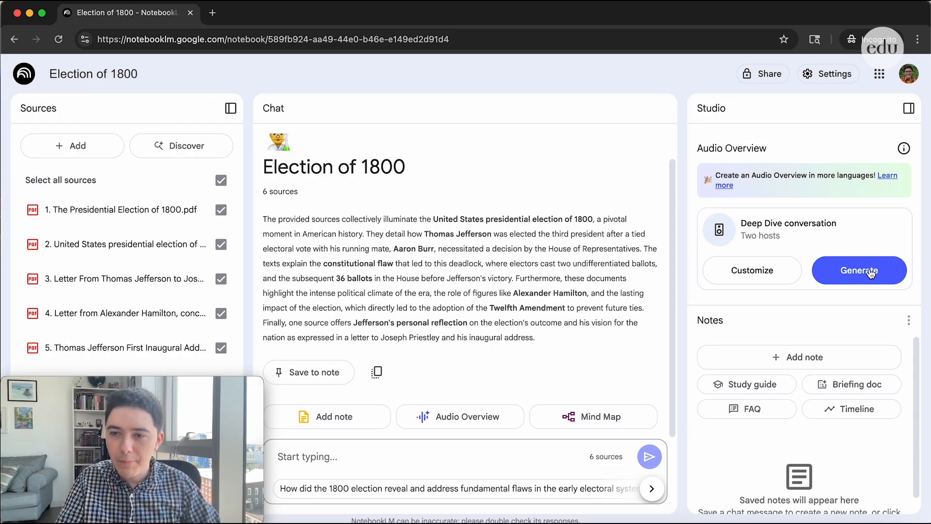
click(859, 270)
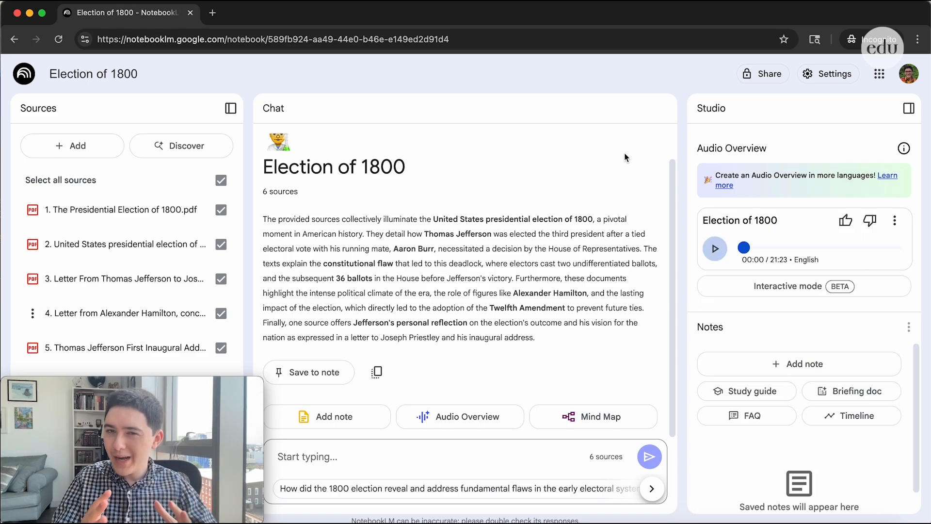
mouse_move(773, 234)
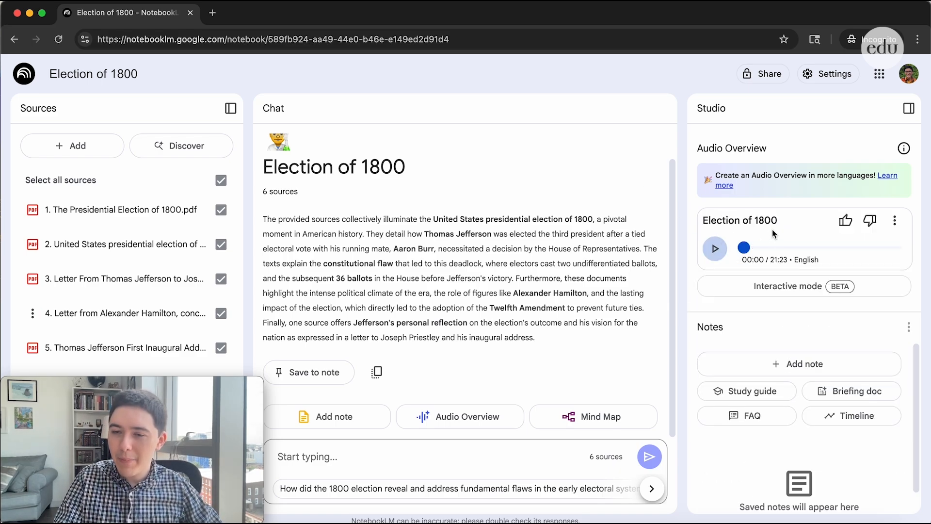
mouse_move(780, 233)
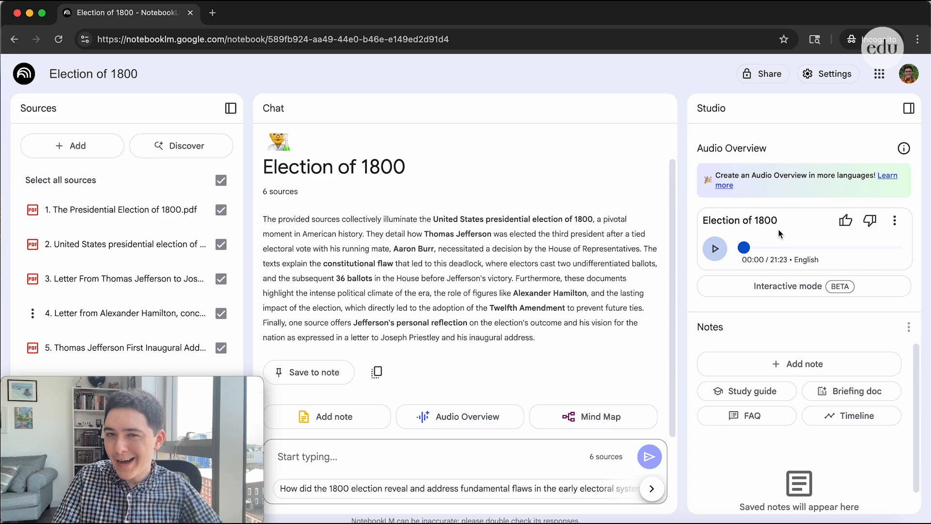
mouse_move(796, 285)
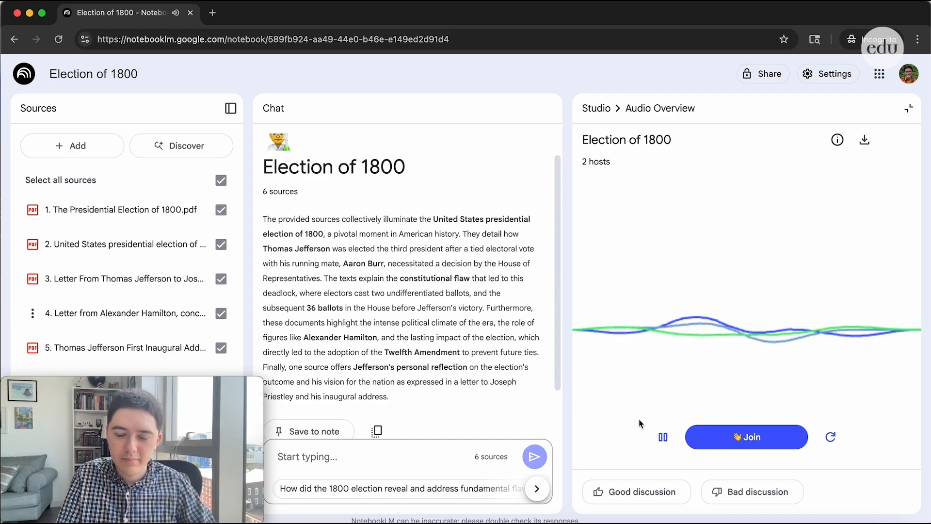
Step: Play the podcast in interactive mode, join the hosts' conversation, then pause playback
click(663, 436)
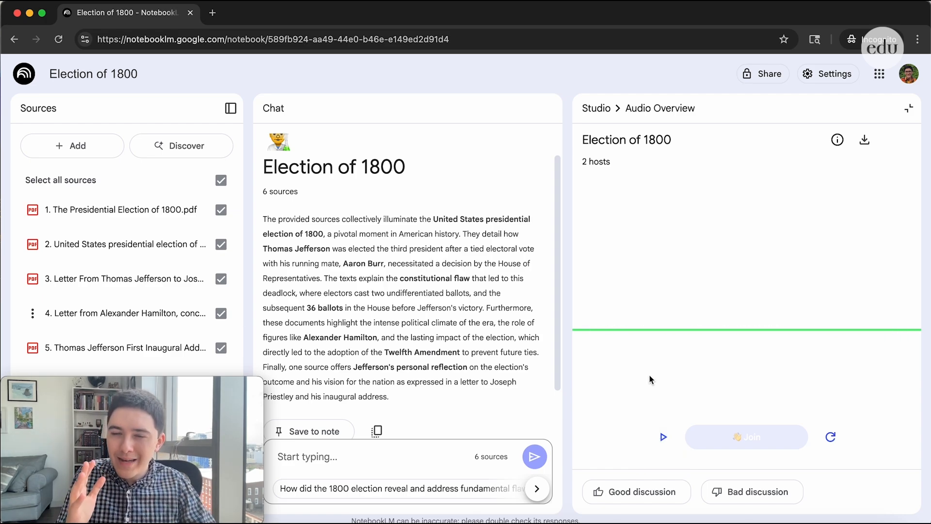
mouse_move(739, 414)
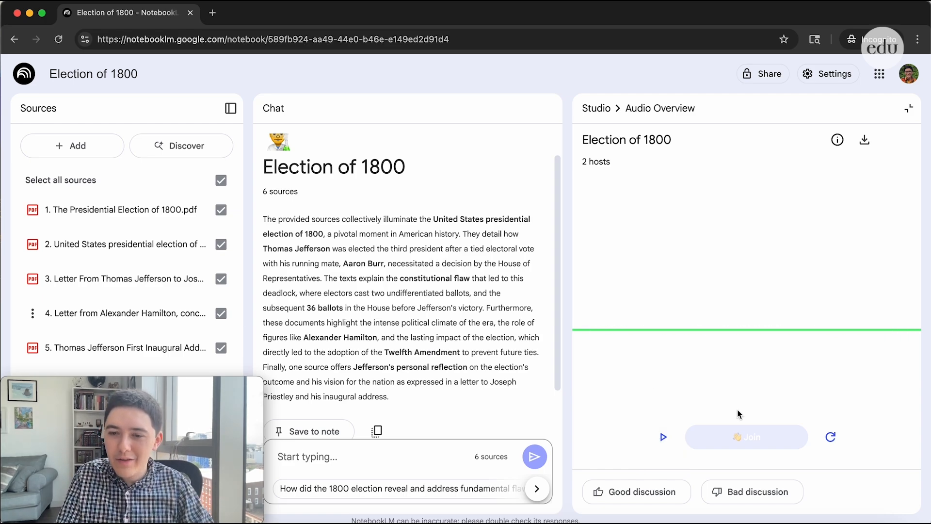
mouse_move(715, 404)
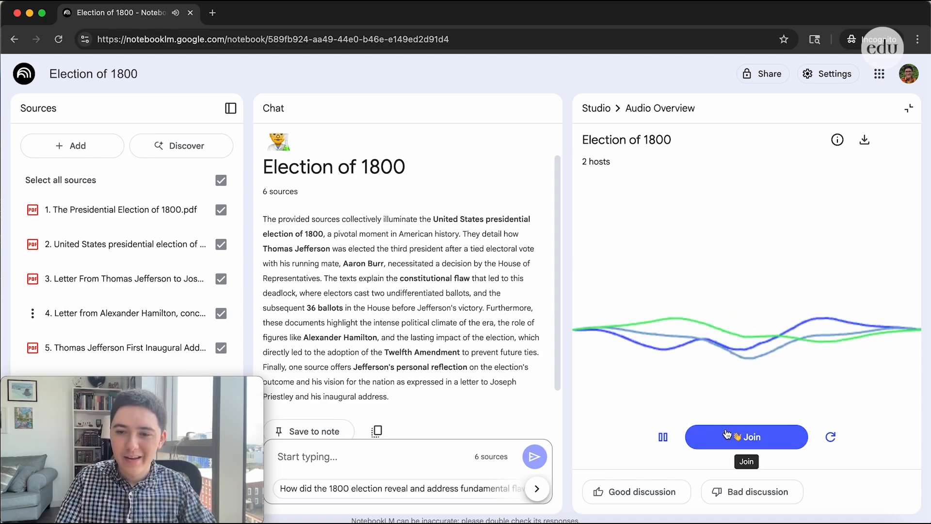
click(746, 437)
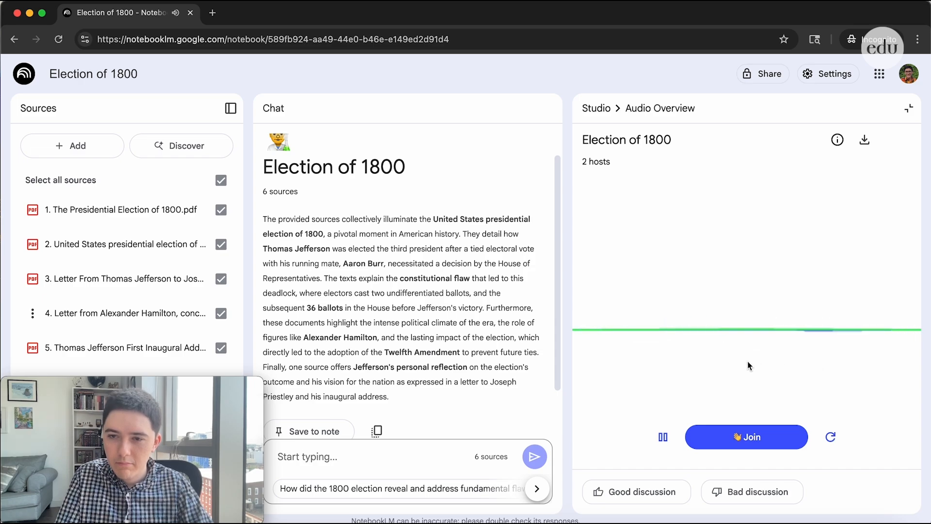
click(663, 437)
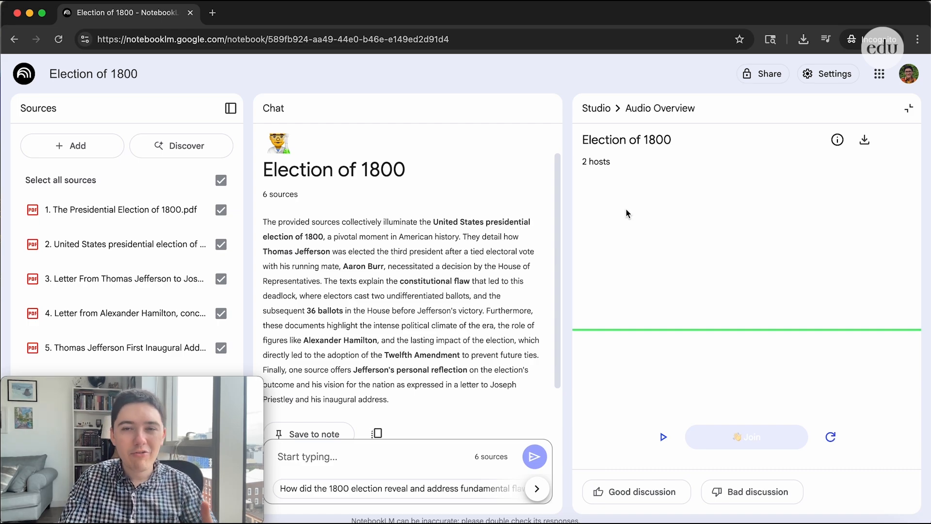
mouse_move(644, 177)
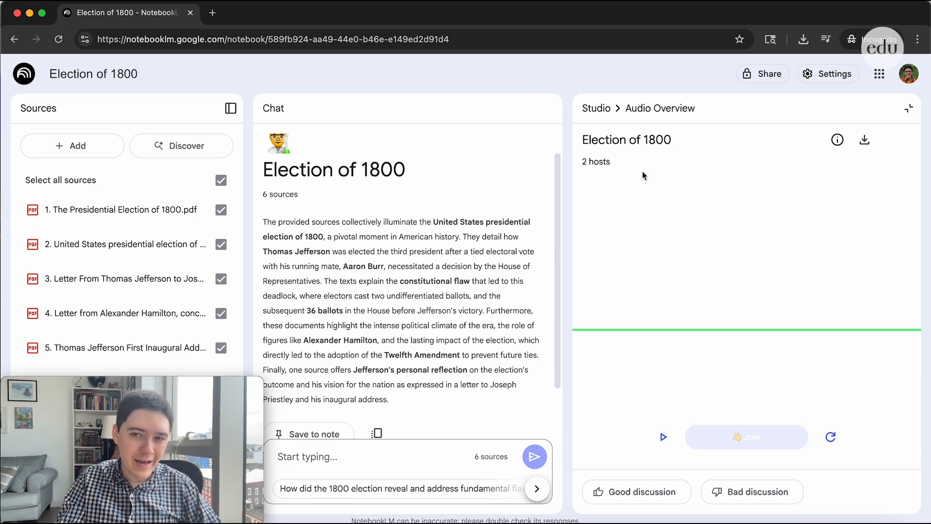
mouse_move(695, 173)
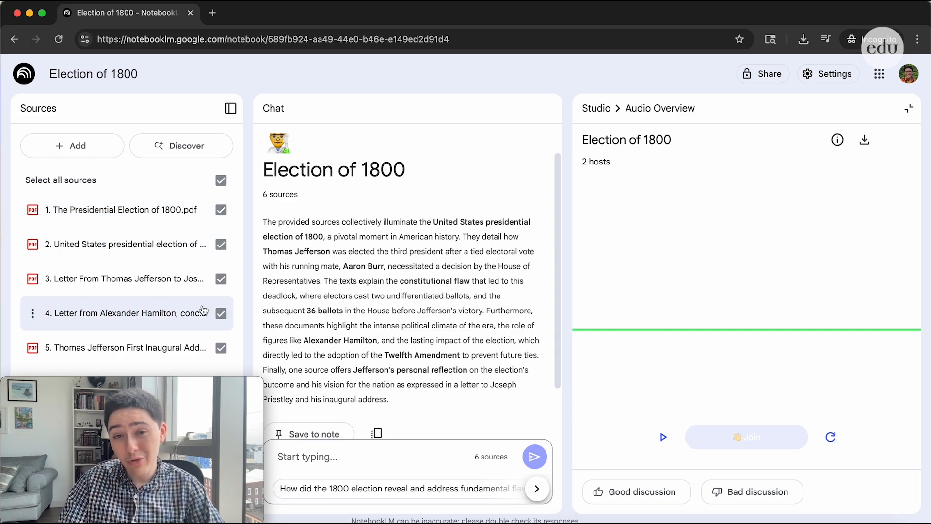
mouse_move(639, 198)
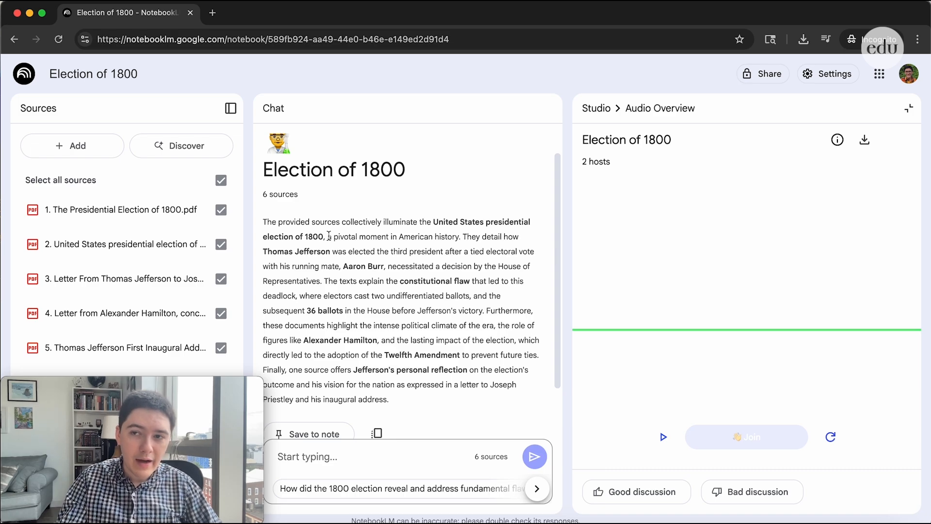
Step: Download the Election of 1800 podcast, bringing up the Save As dialog for the WAV file
click(864, 140)
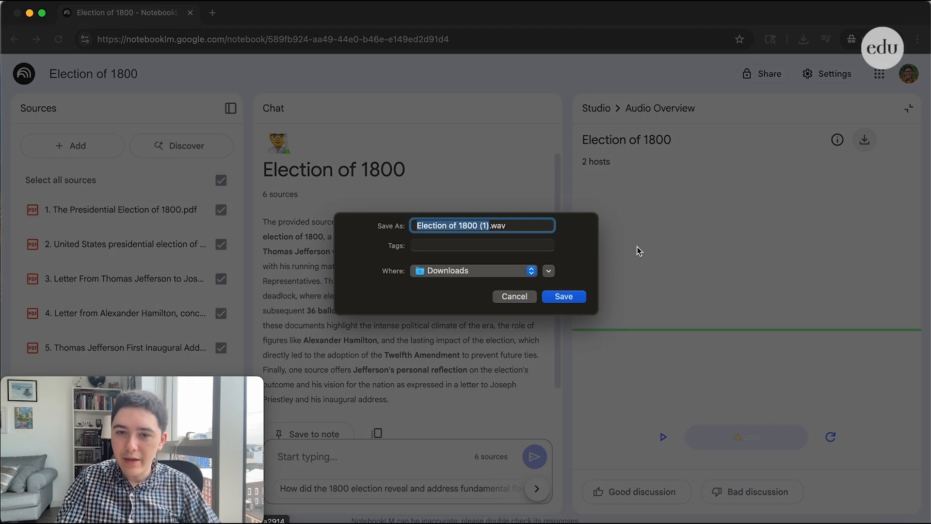